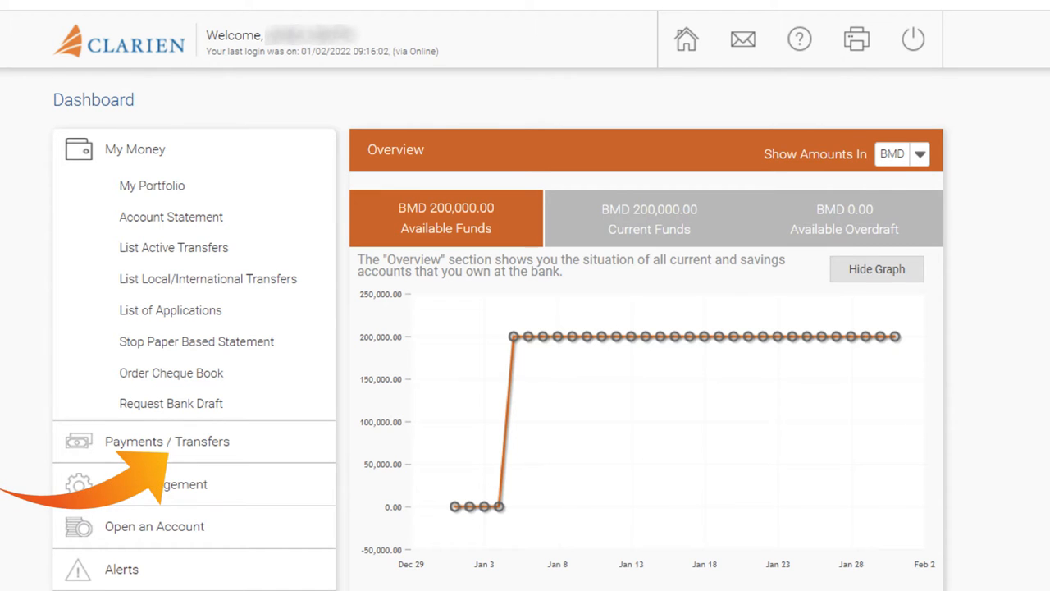
Step: Open Payments / Transfers from the dashboard's left navigation menu
click(167, 441)
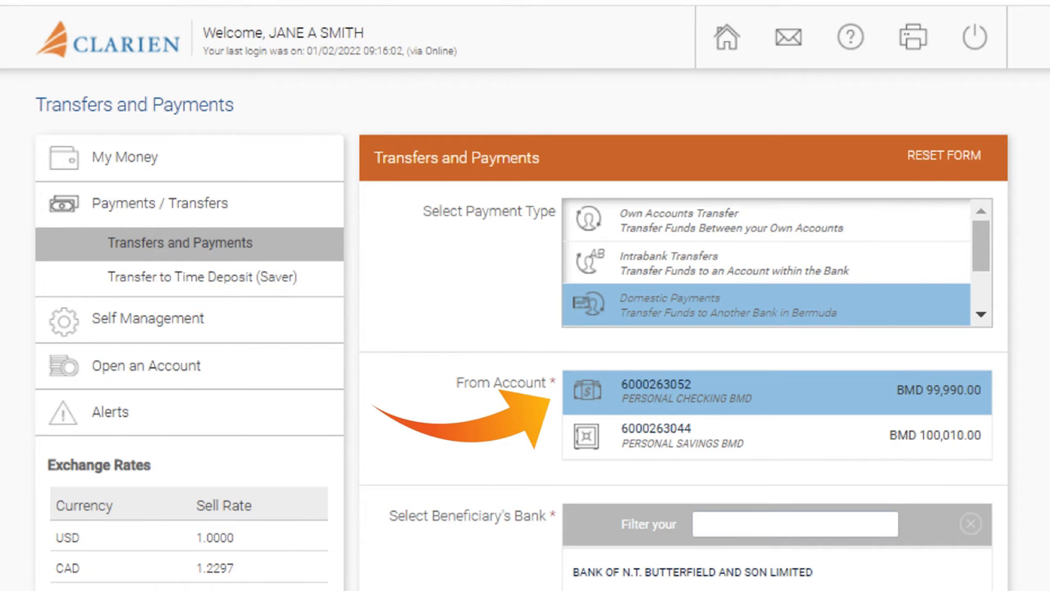
Step: Scroll through the domestic payment form's beneficiary, amount, date, comments and purpose fields
scroll(down, 3)
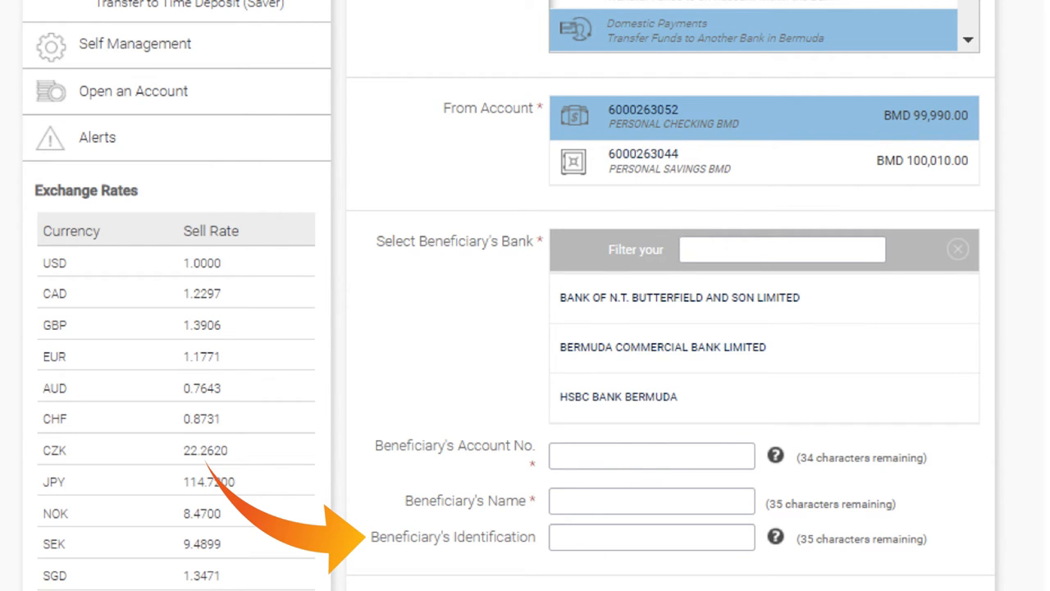
scroll(down, 3)
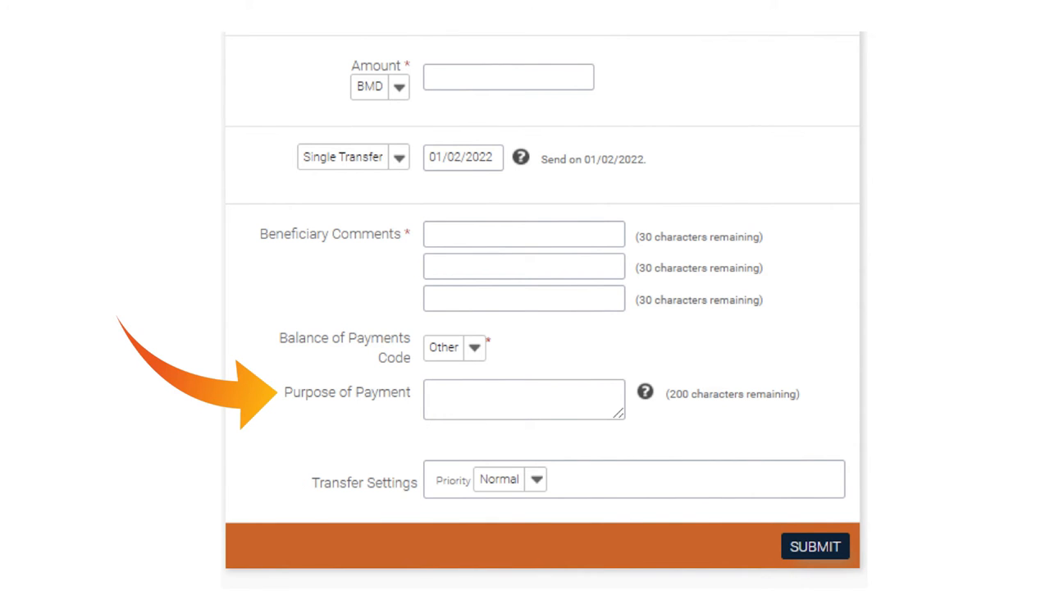
click(814, 546)
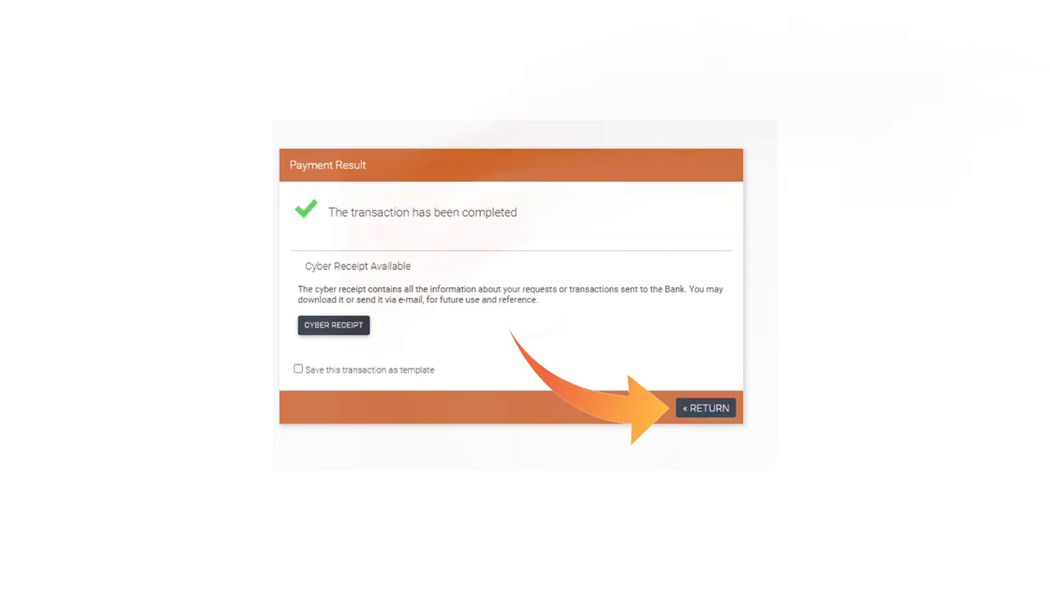
Step: Leave the completed Payment Result screen via « RETURN to reach the dashboard
click(706, 408)
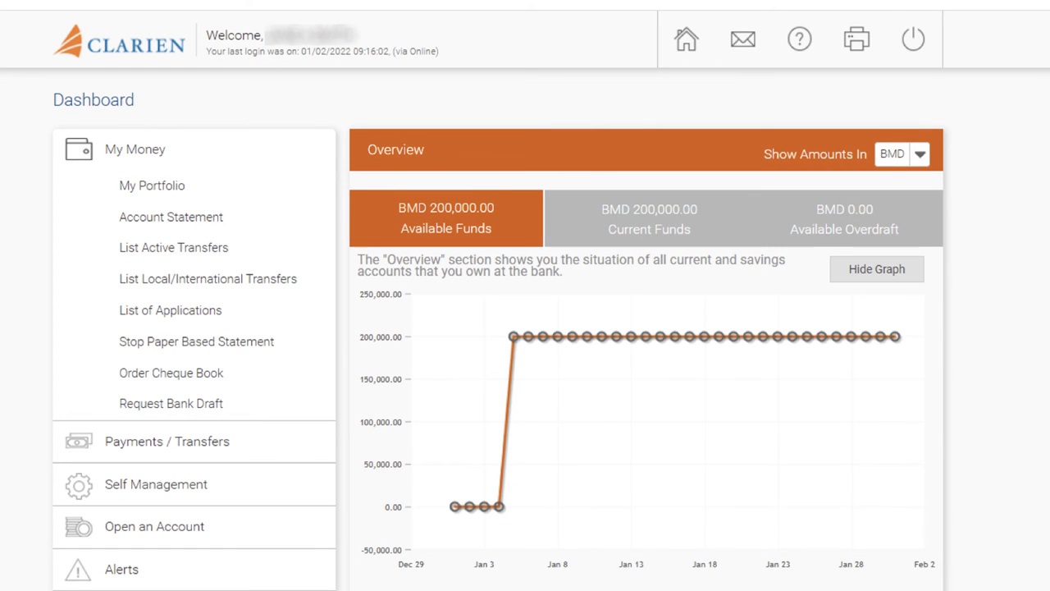